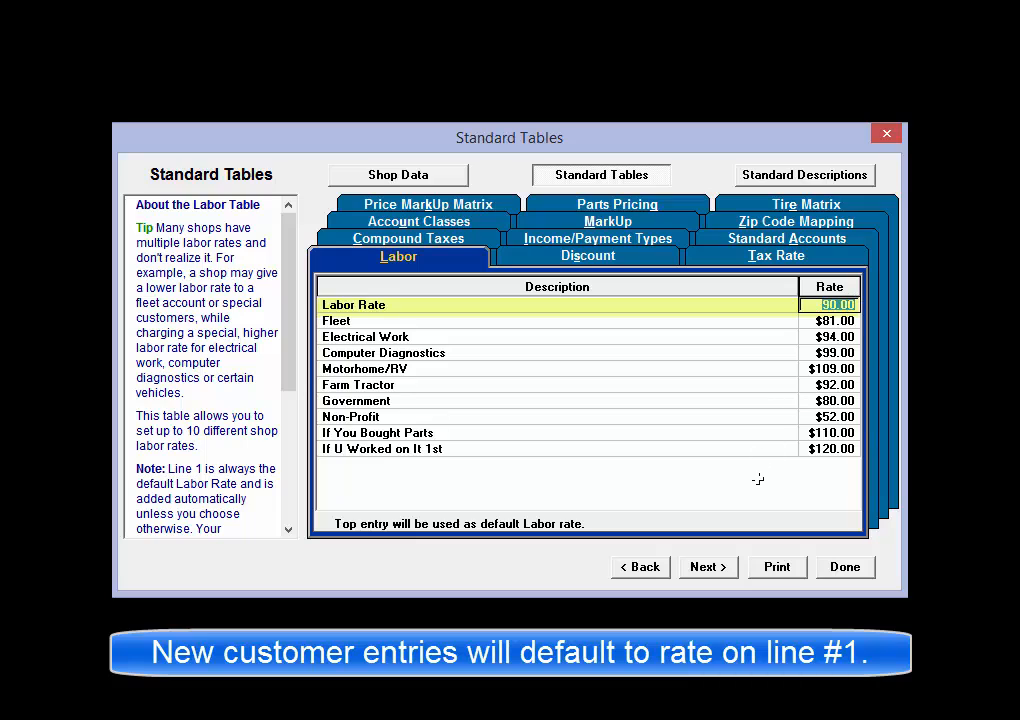
mouse_move(649, 533)
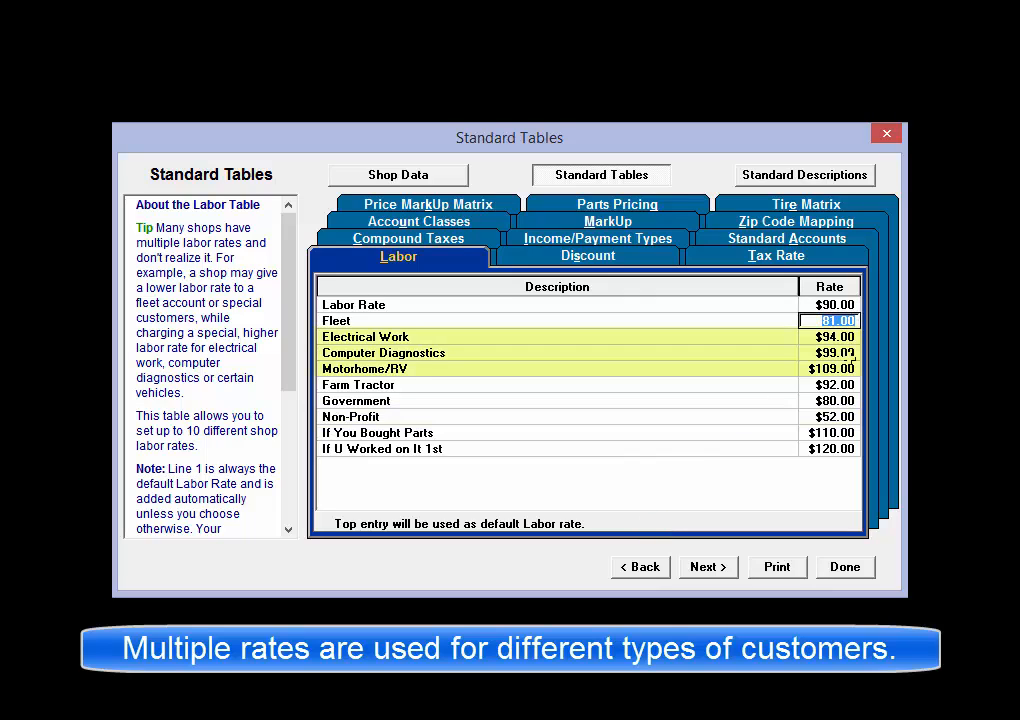
click(831, 416)
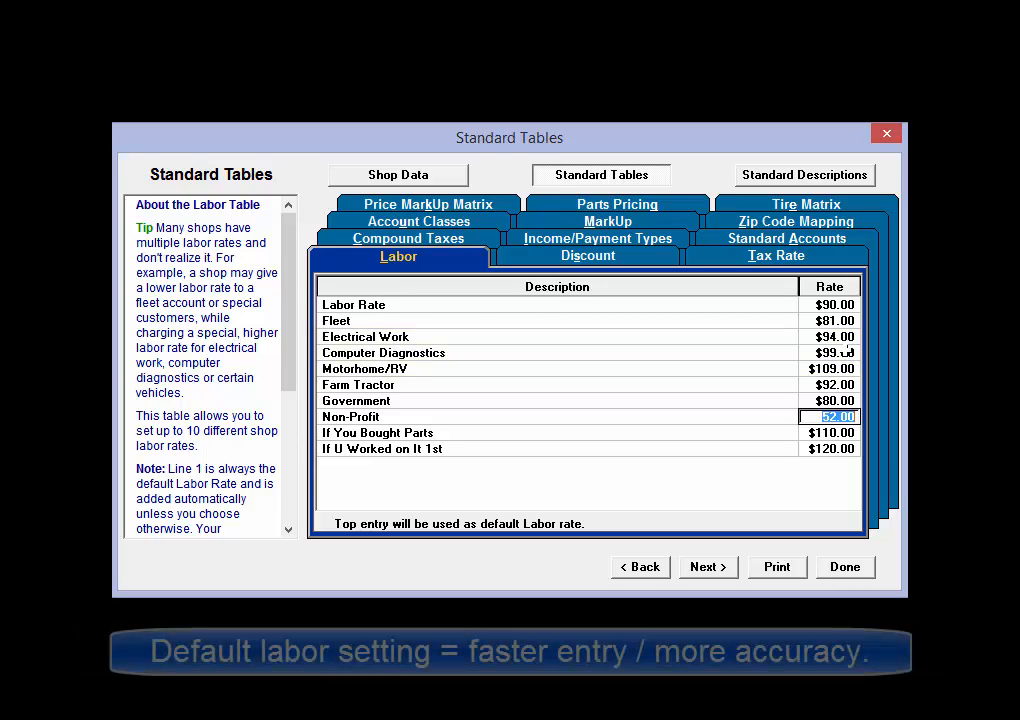
click(831, 368)
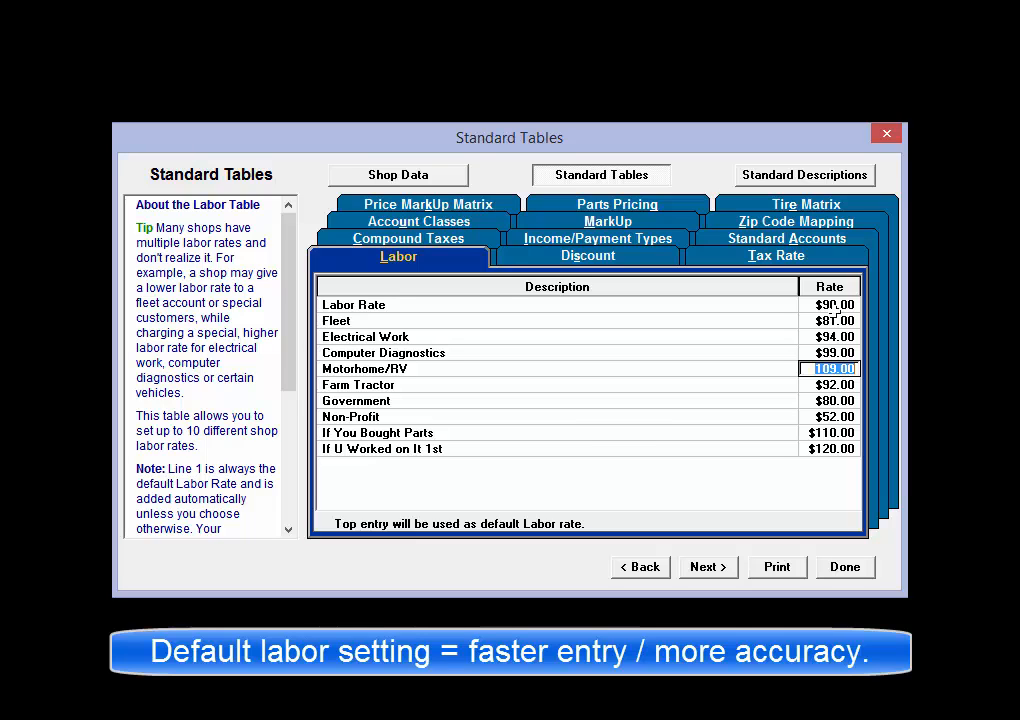
click(830, 304)
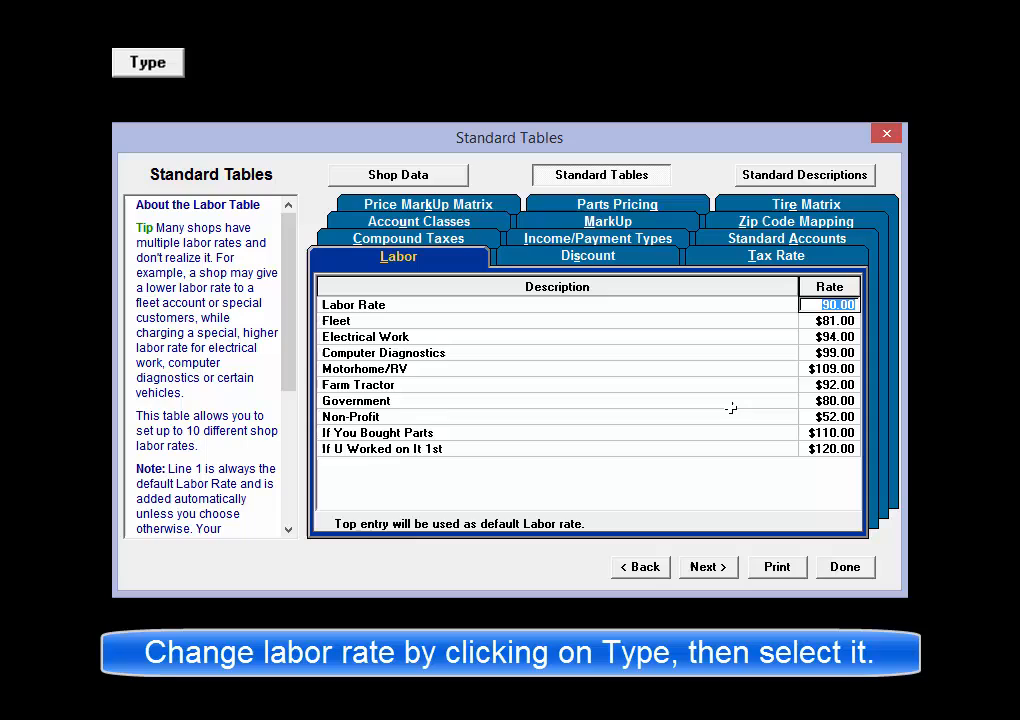
click(147, 62)
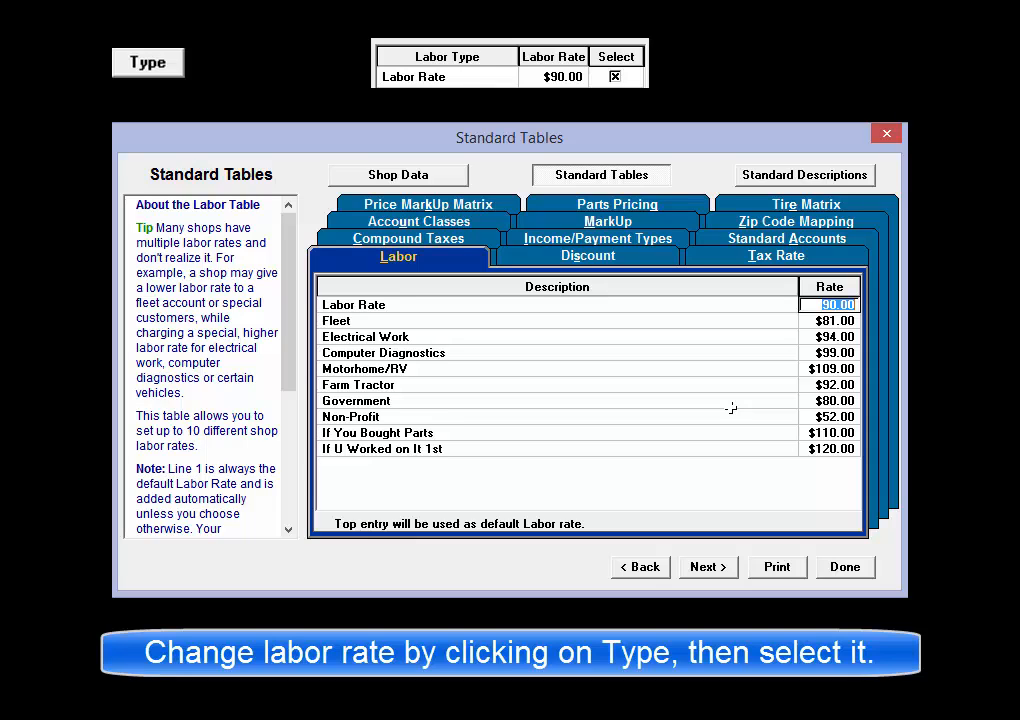